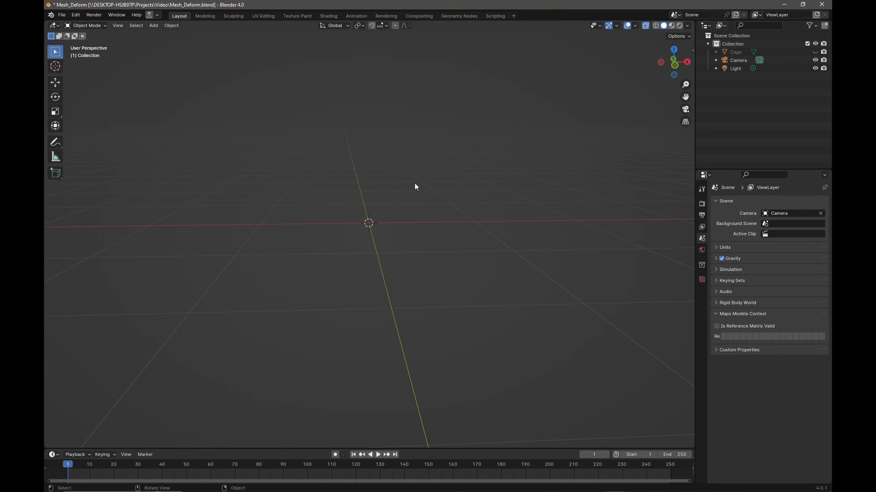
pyautogui.moveTo(373, 192)
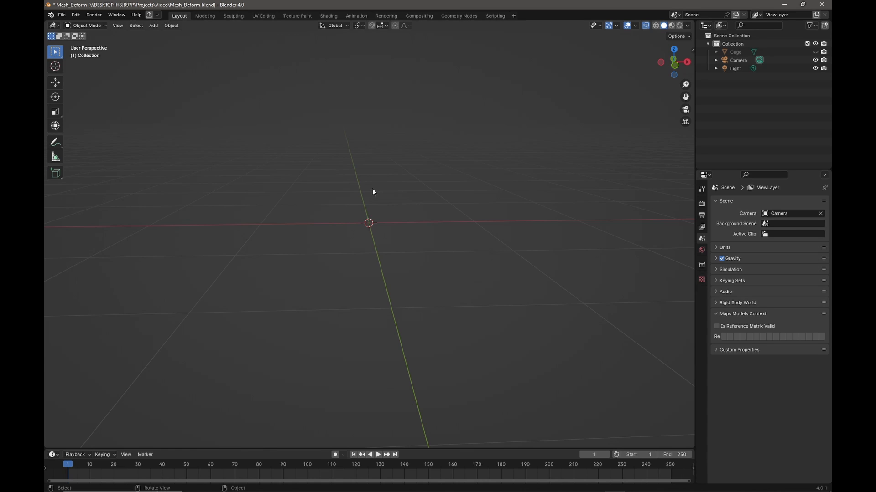
# Add a Suzanne monkey head mesh from the Add > Mesh menu.
pyautogui.click(153, 26)
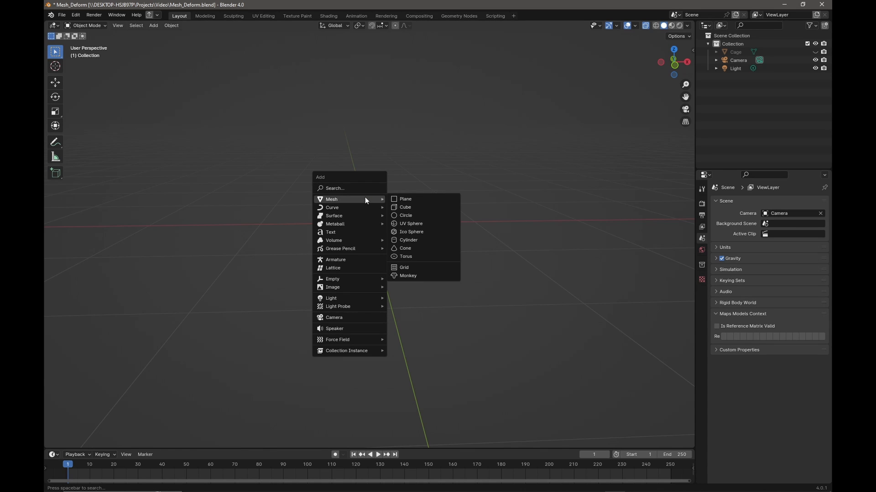
pyautogui.moveTo(408, 275)
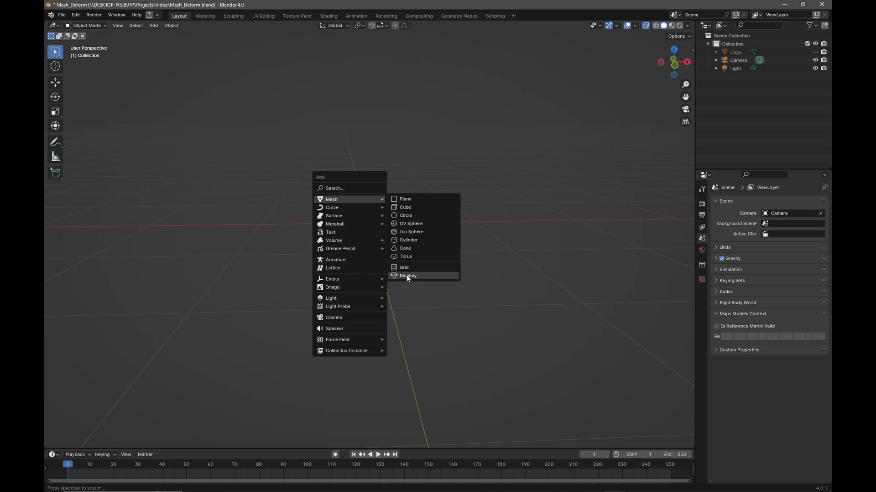
pyautogui.click(407, 275)
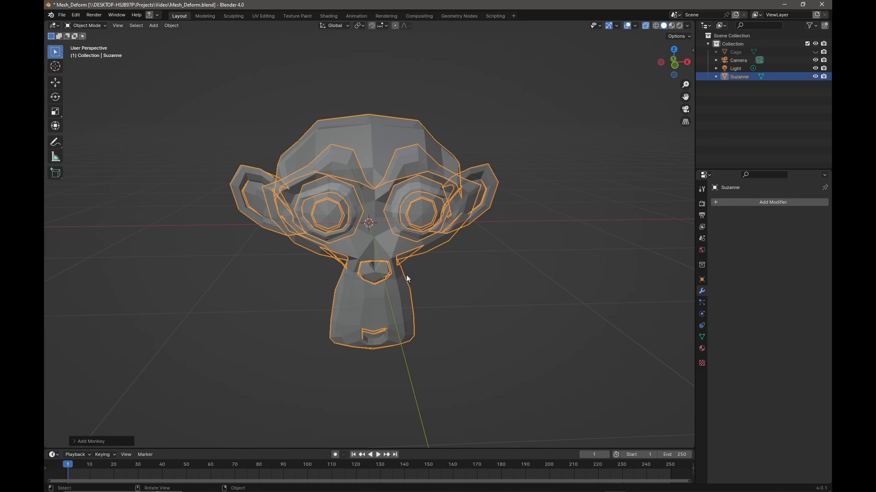
pyautogui.moveTo(491, 273)
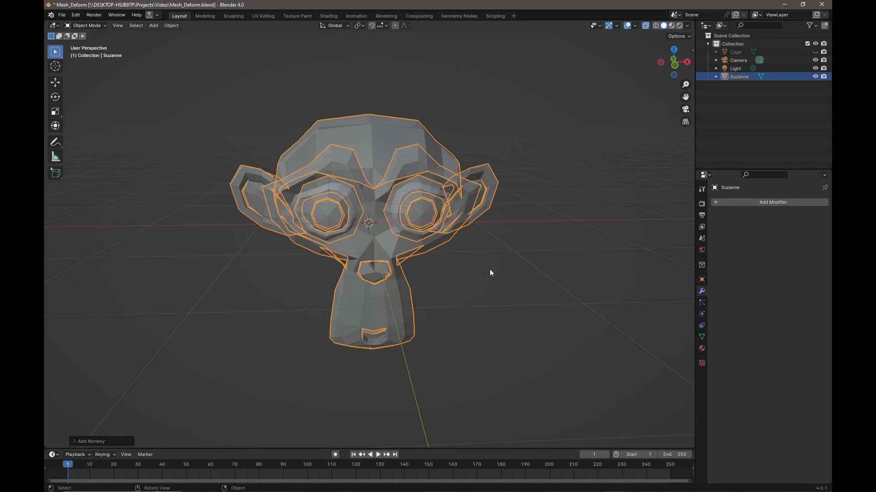
# Shade Suzanne smooth from the object context menu.
pyautogui.rightClick(489, 273)
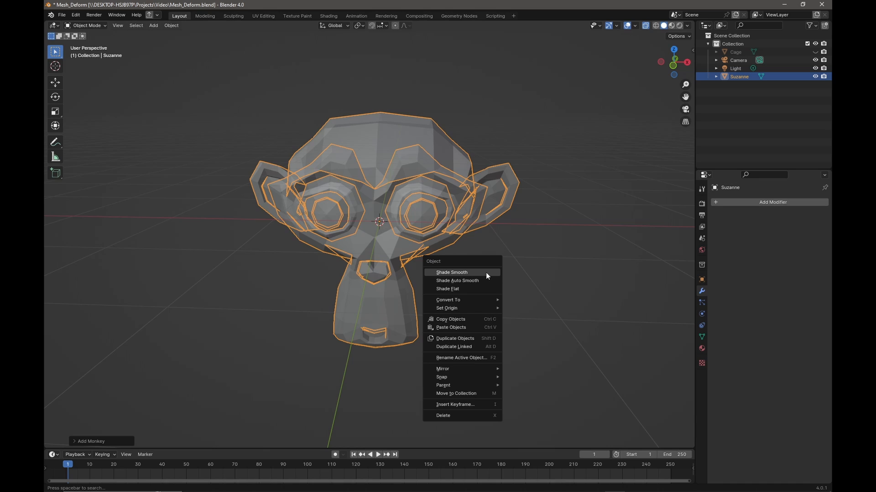
pyautogui.click(452, 273)
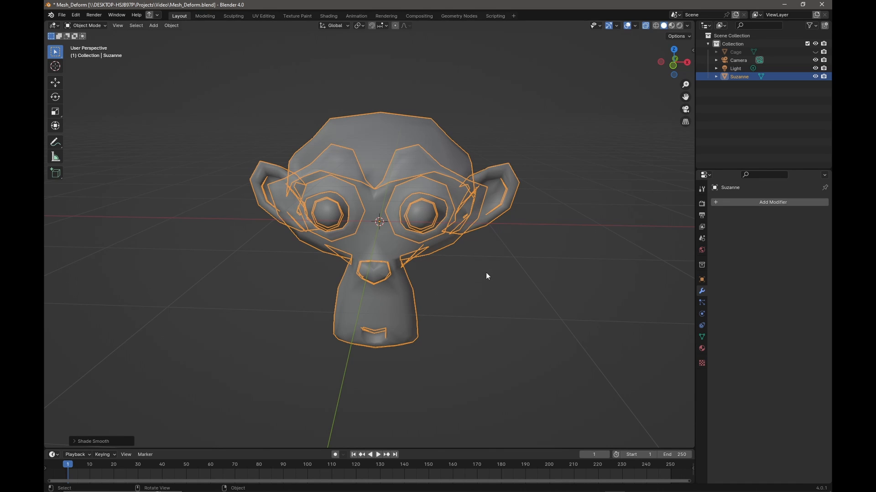
pyautogui.moveTo(703, 292)
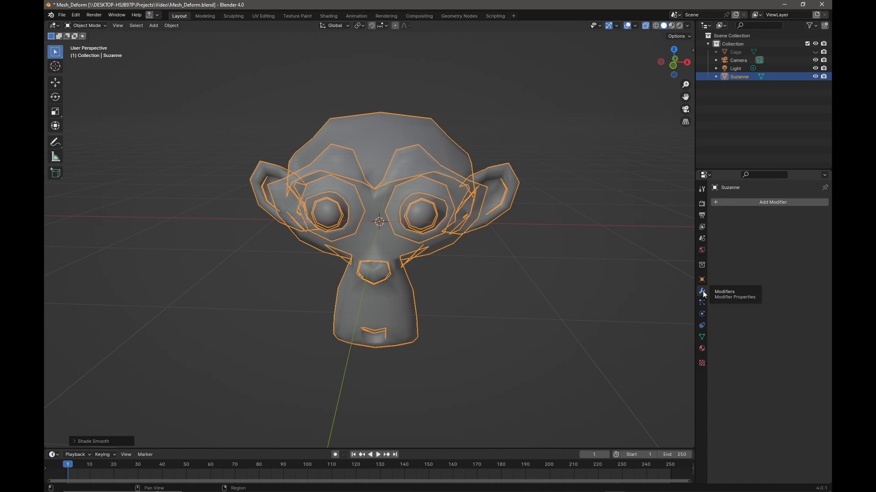
# Add a Subdivision Surface modifier to Suzanne with viewport level 2.
pyautogui.click(773, 202)
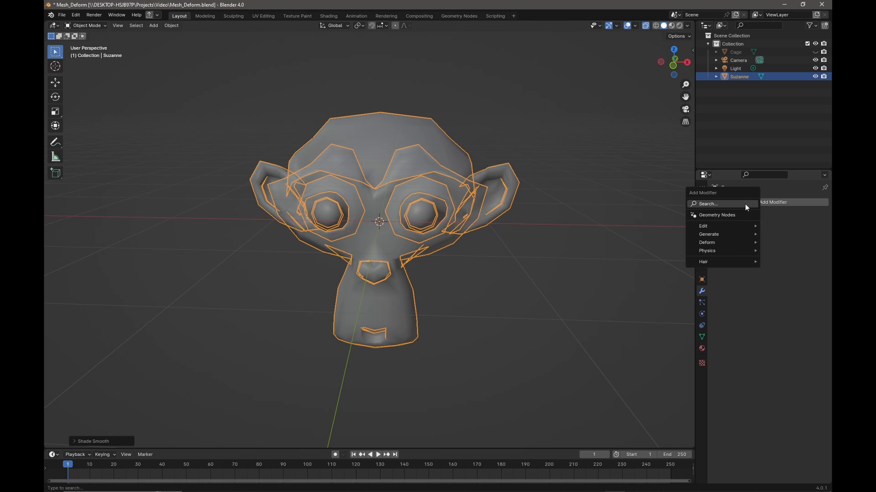
pyautogui.moveTo(708, 234)
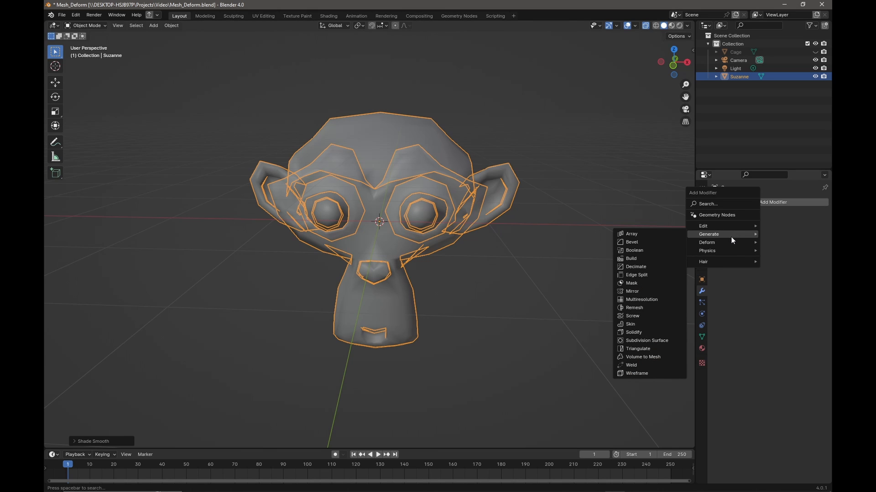
pyautogui.moveTo(647, 341)
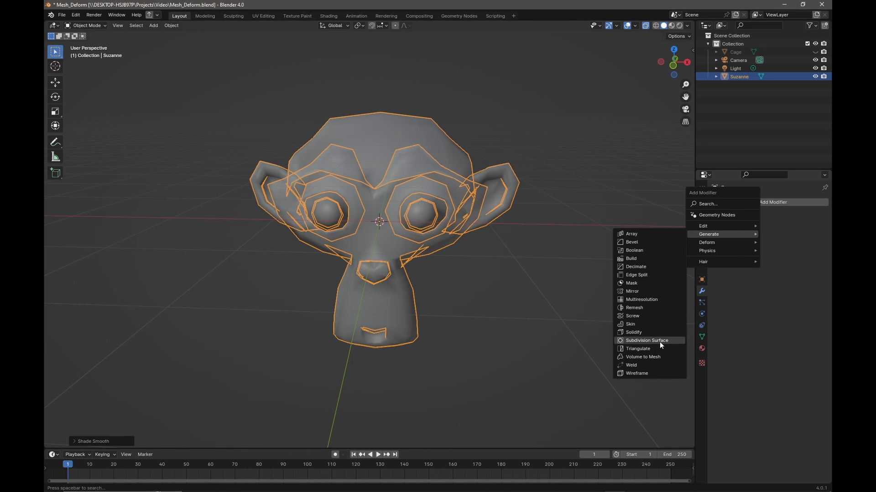
pyautogui.click(647, 340)
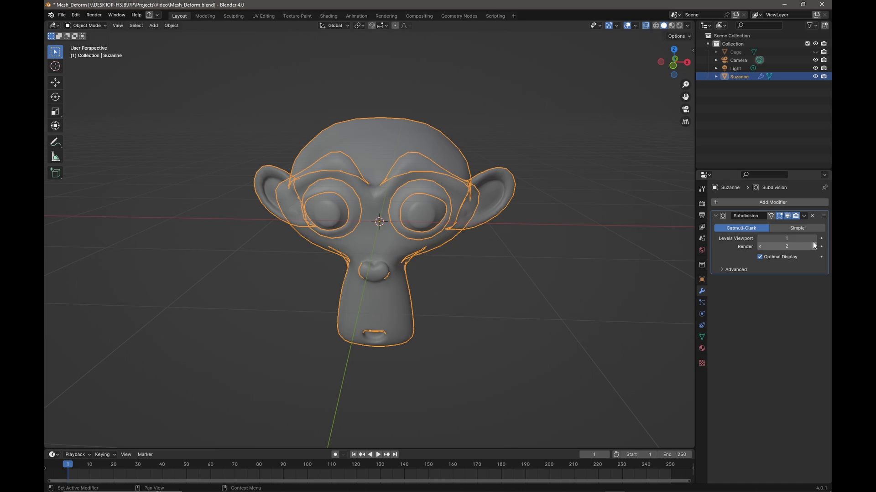
pyautogui.click(786, 238)
pyautogui.write('2')
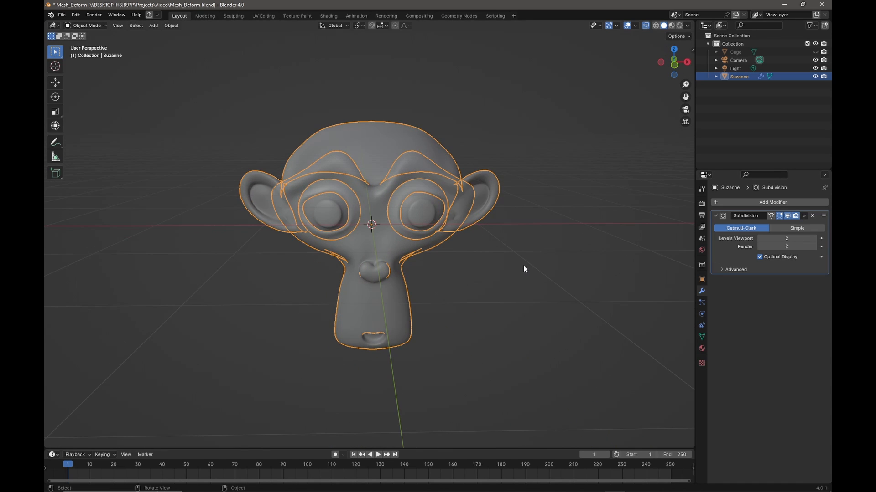
pyautogui.click(502, 254)
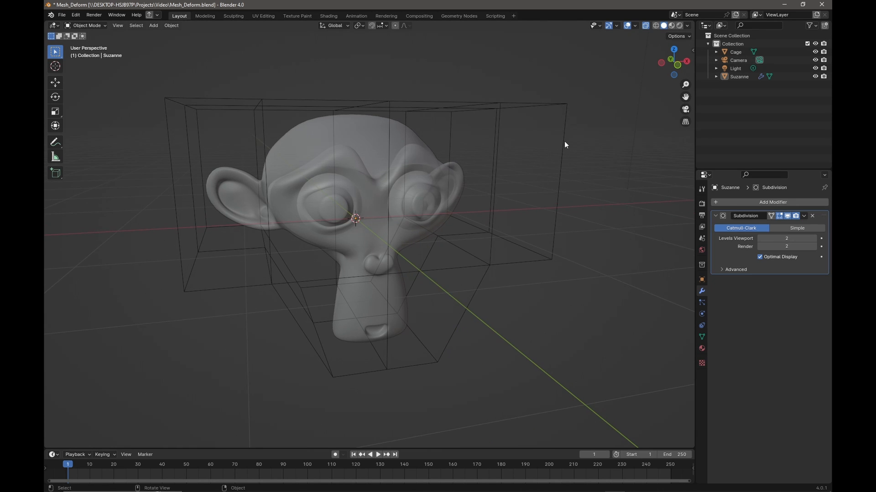
# Orbit the view to face the Suzanne head and its enclosing cage.
pyautogui.moveTo(564, 144); pyautogui.dragTo(502, 128)
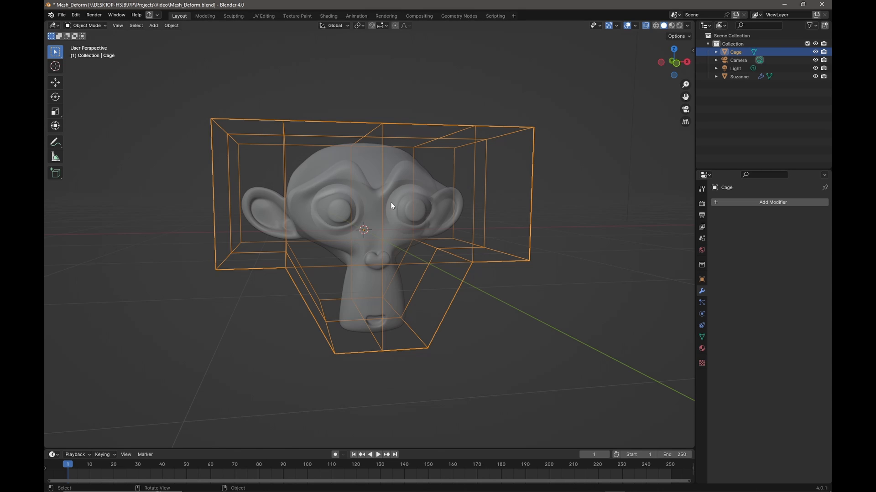
pyautogui.moveTo(444, 224)
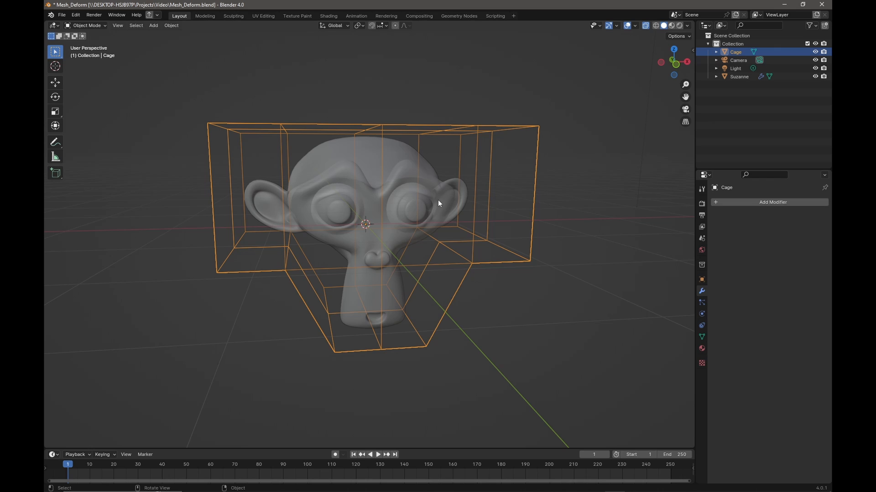
# Add a Mesh Deform modifier to Suzanne.
pyautogui.click(738, 77)
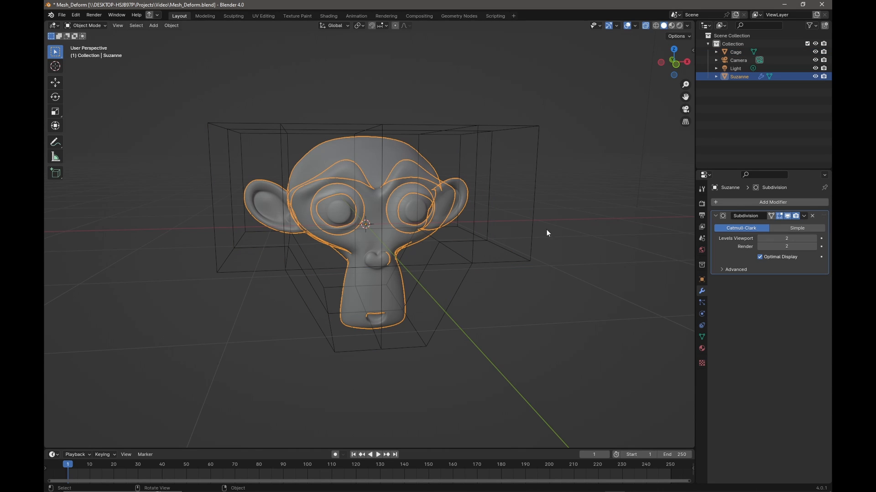
pyautogui.moveTo(702, 292)
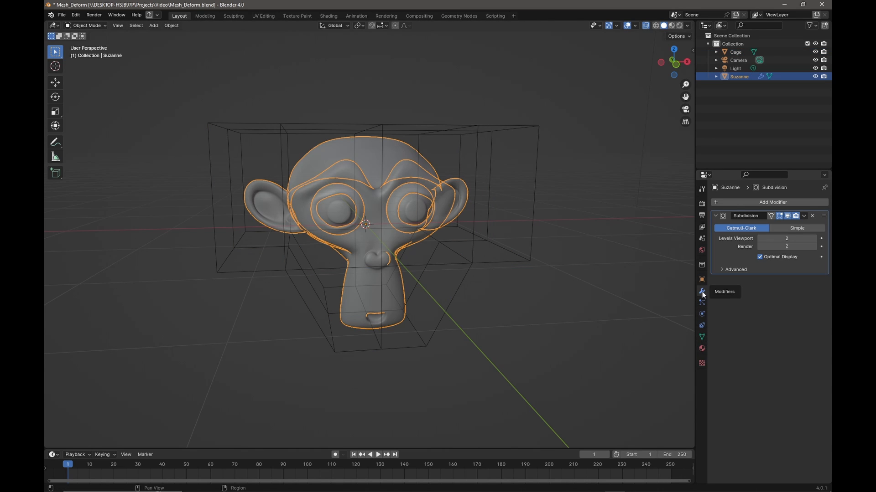
pyautogui.click(772, 202)
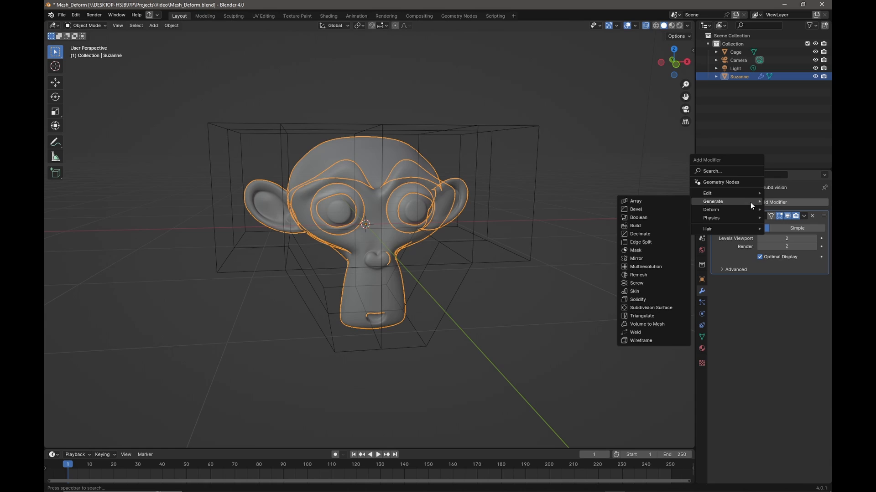
pyautogui.moveTo(715, 210)
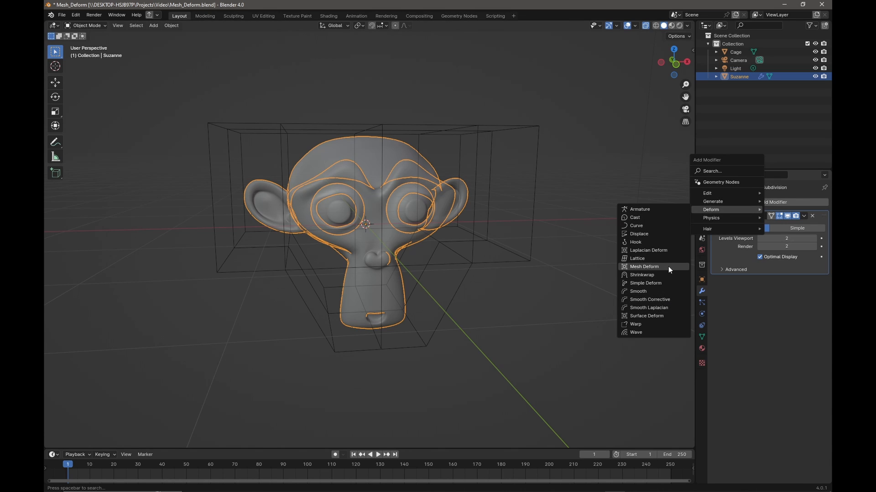
pyautogui.click(644, 266)
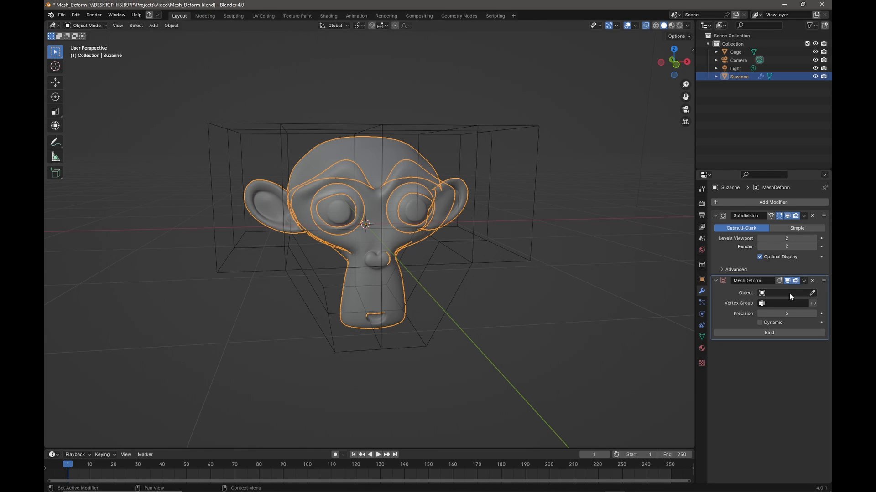
pyautogui.moveTo(813, 294)
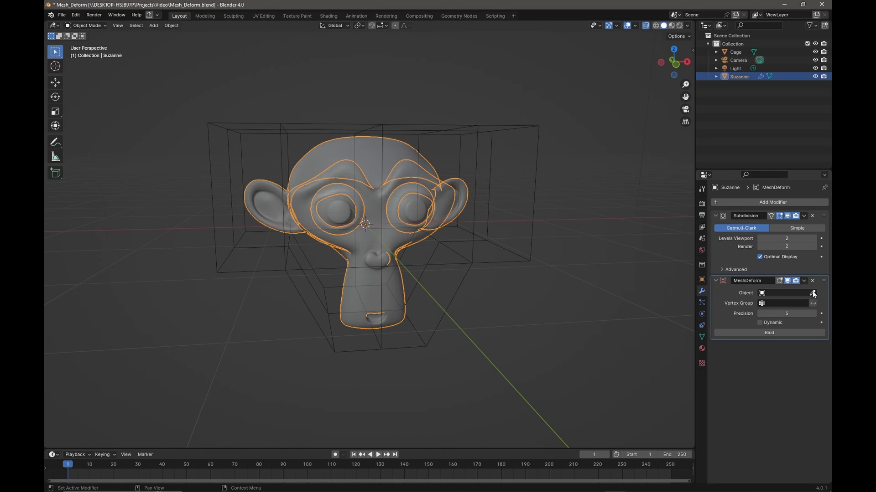
# Pick the Cage object as the deform target with the eyedropper and bind Suzanne to it.
pyautogui.click(813, 293)
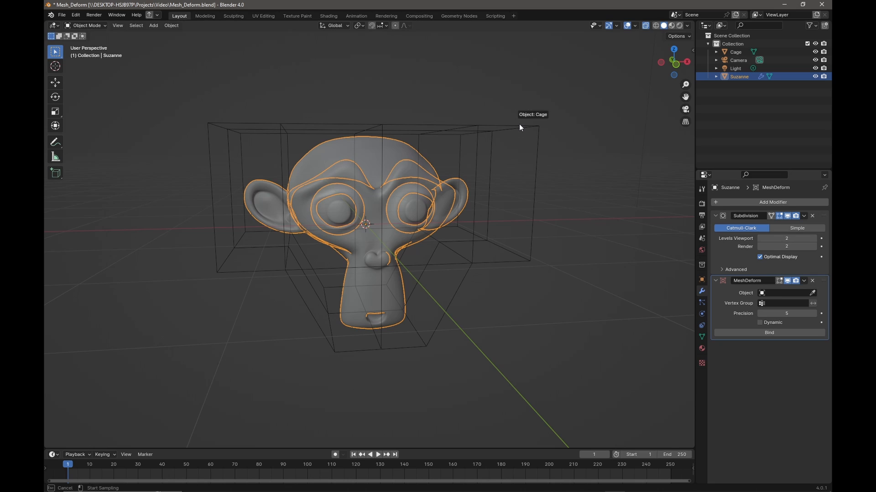
pyautogui.click(782, 293)
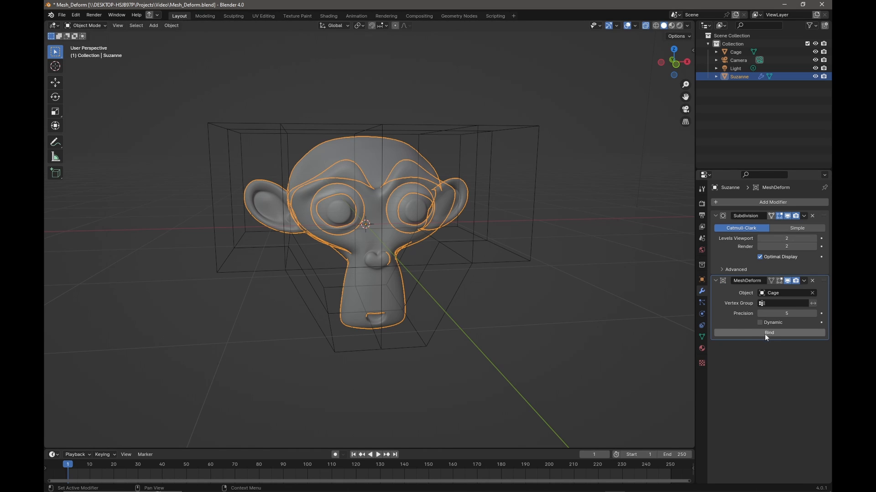
pyautogui.click(768, 332)
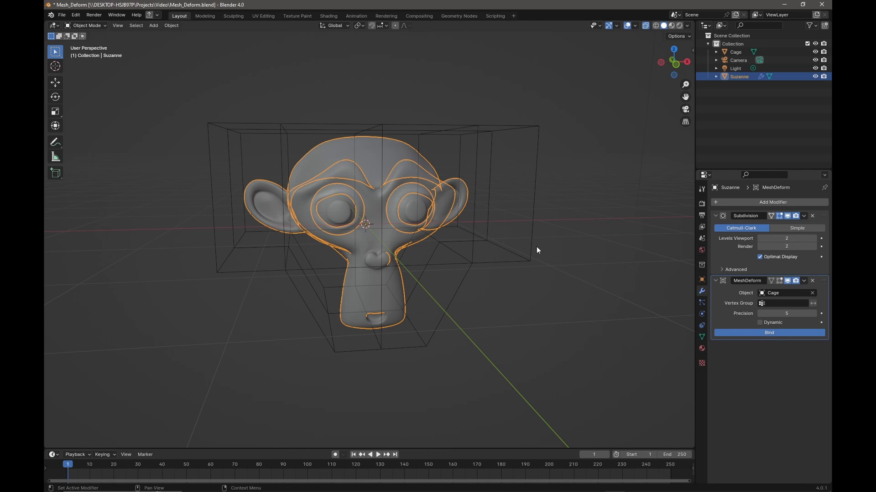
pyautogui.click(767, 332)
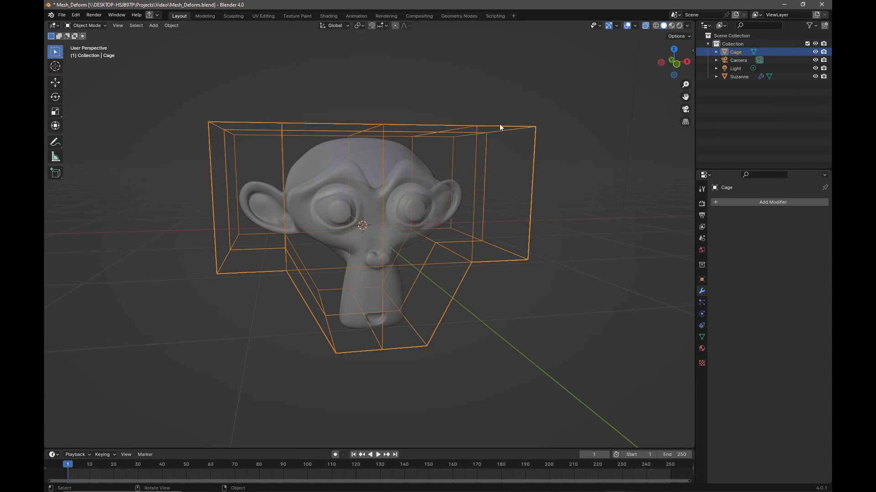
# Toggle mode with Tab while waiting for the cage binding to finish.
pyautogui.press('Tab')
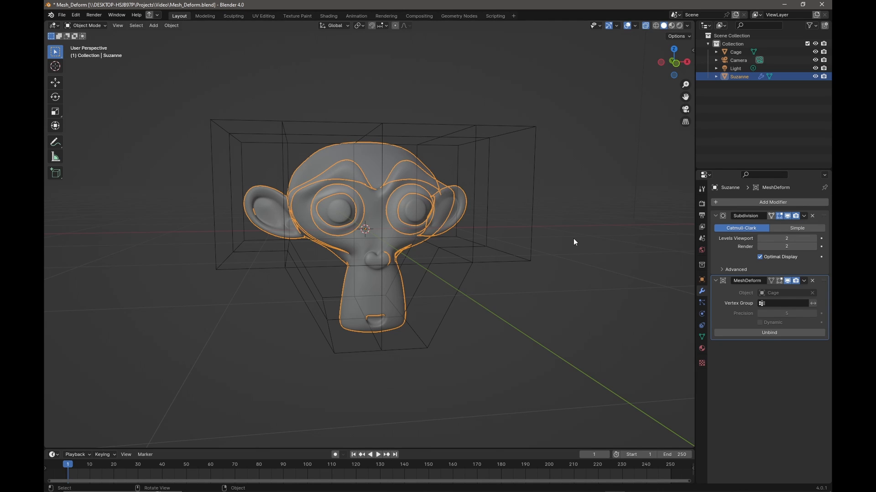
# Enter Edit Mode on Suzanne to expose its mesh vertices.
pyautogui.press('Tab')
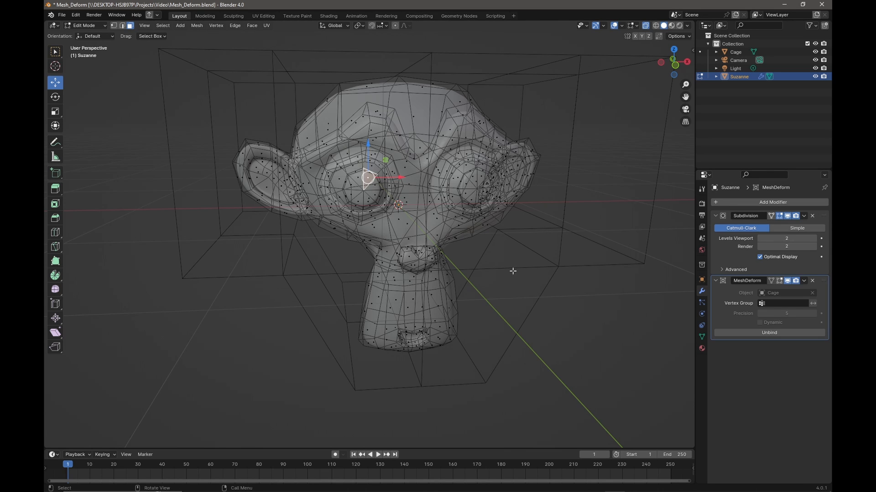
pyautogui.moveTo(513, 272)
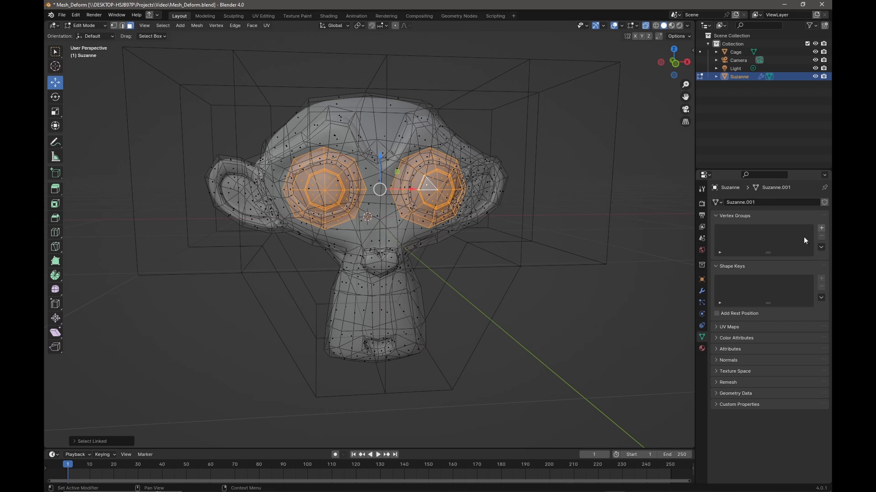
# Create a vertex group for the selected eye meshes named 'Eyes'.
pyautogui.click(821, 228)
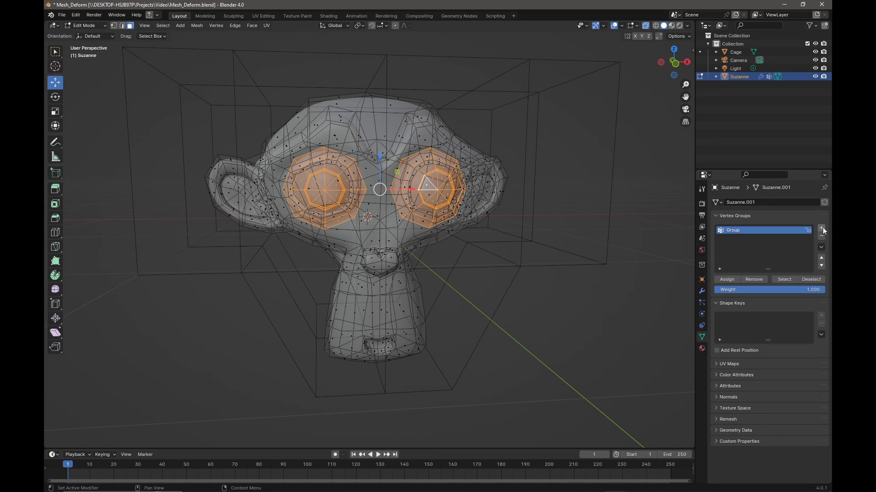
pyautogui.moveTo(748, 239)
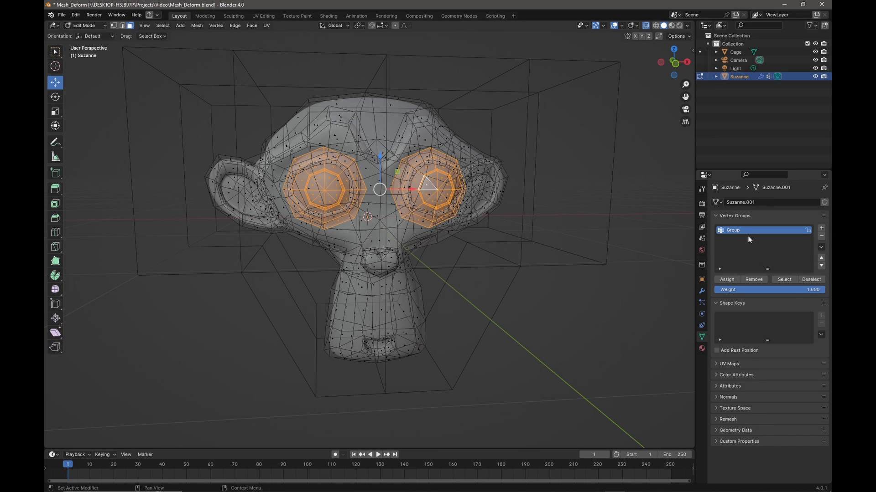
pyautogui.doubleClick(733, 230)
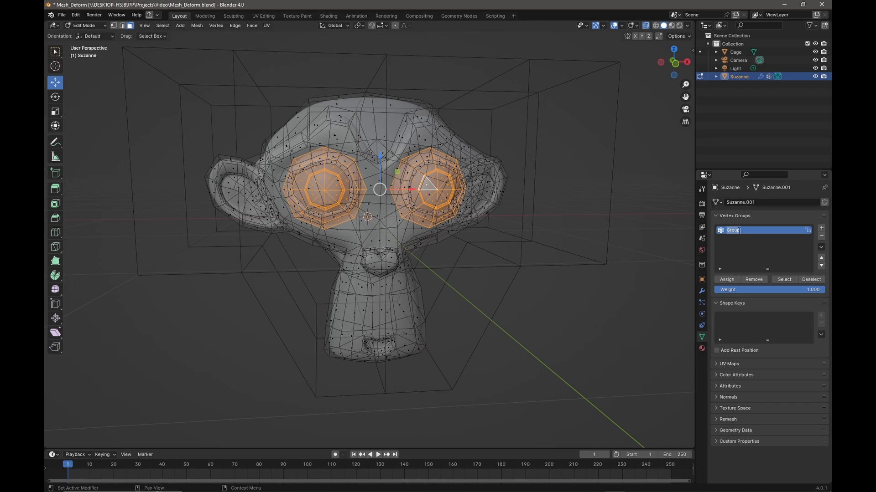
pyautogui.write('Eyes')
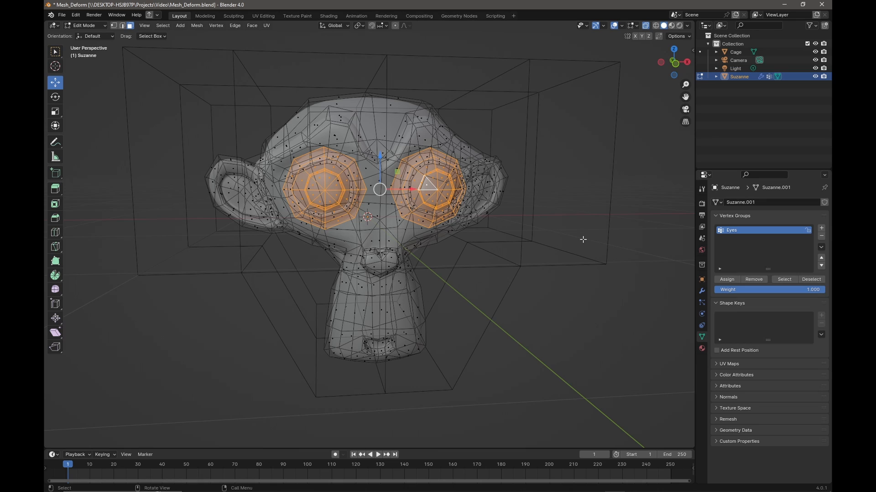
# Invert the selection and create a second vertex group named 'Head'.
pyautogui.press('a')
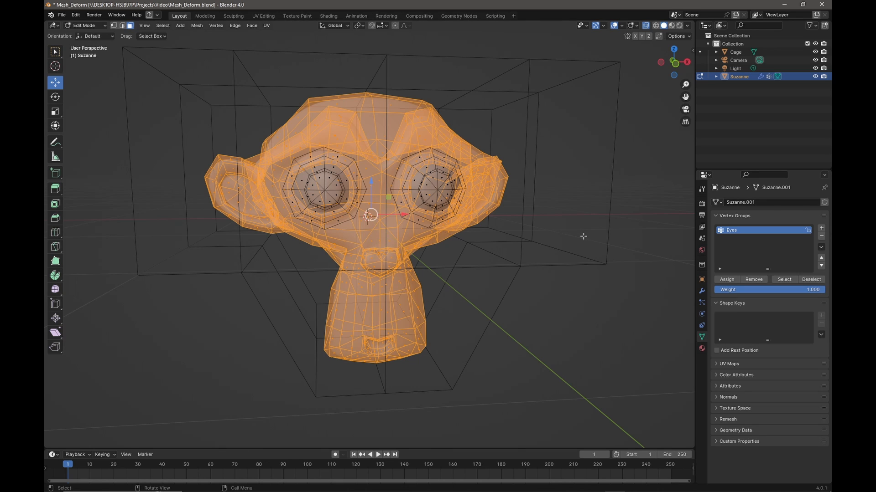
pyautogui.click(821, 228)
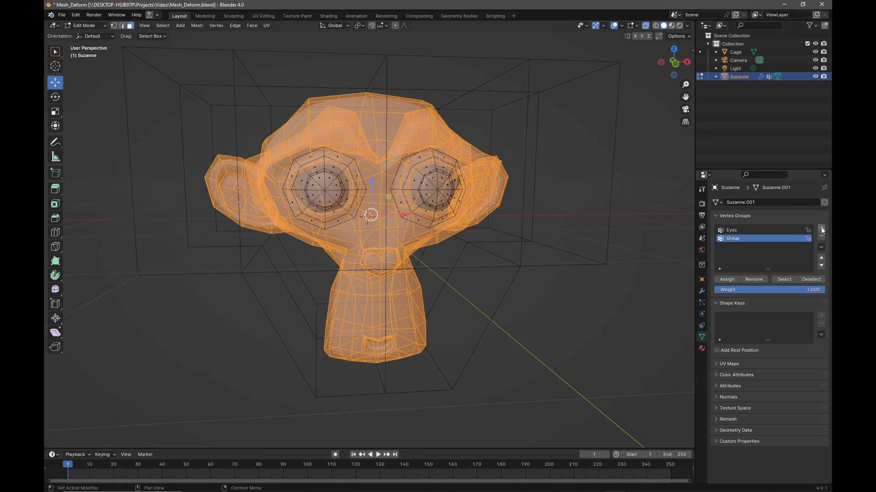
pyautogui.doubleClick(732, 238)
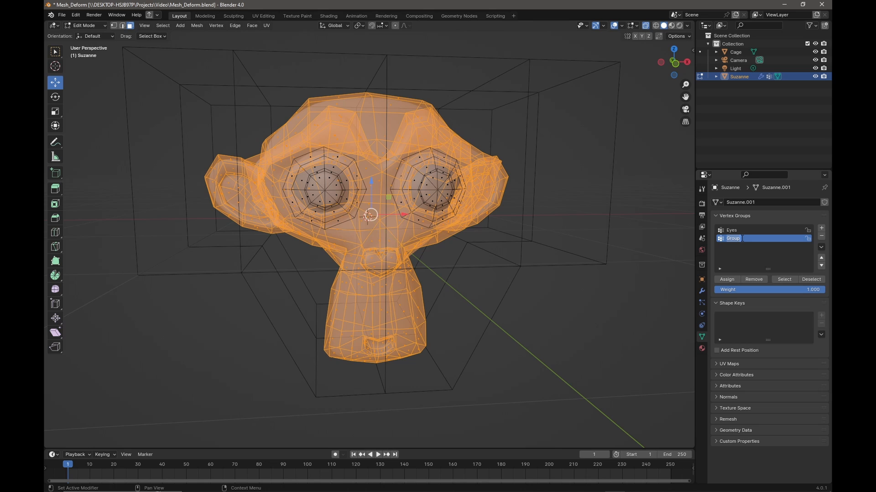
pyautogui.write('Head')
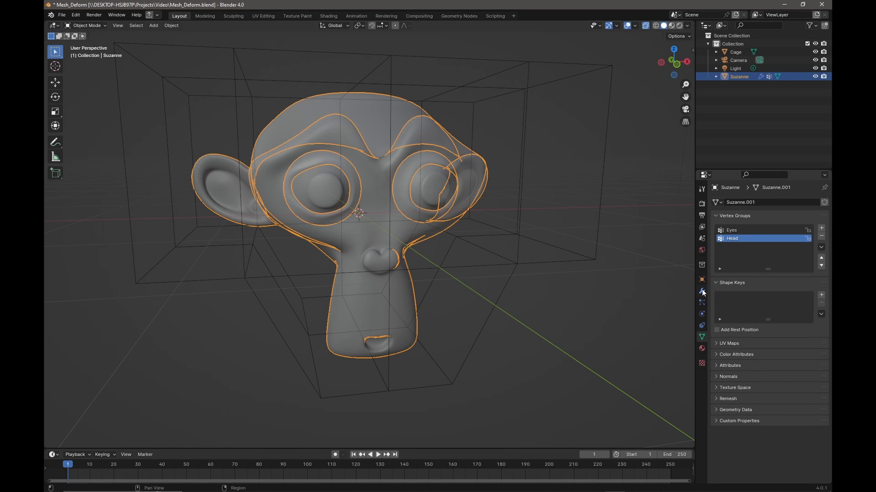
# Restrict Suzanne's Mesh Deform modifier to the Head vertex group.
pyautogui.click(701, 291)
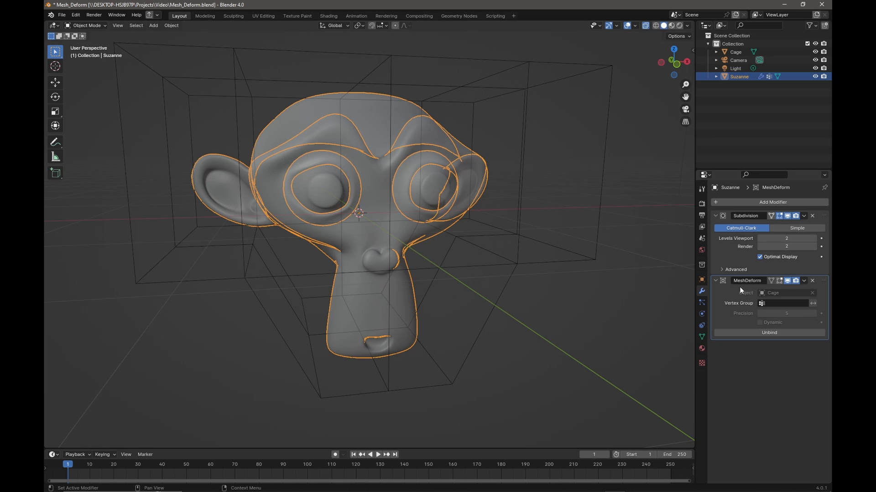
pyautogui.moveTo(737, 308)
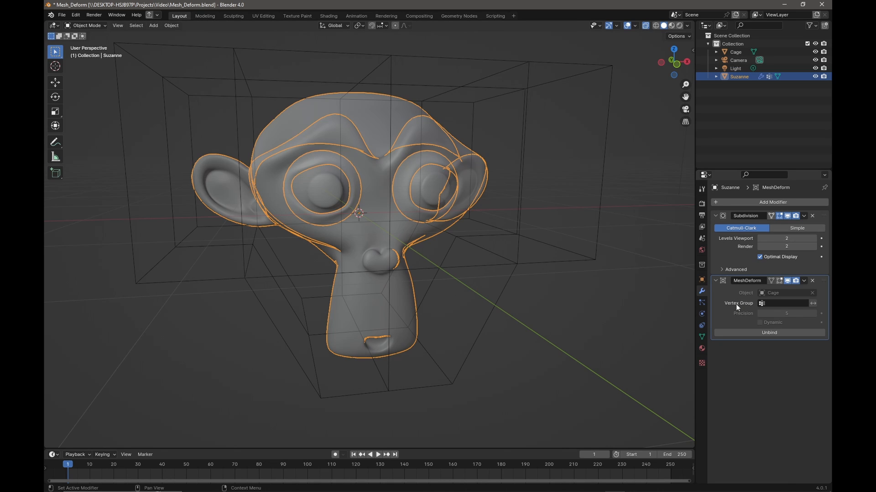
pyautogui.moveTo(786, 308)
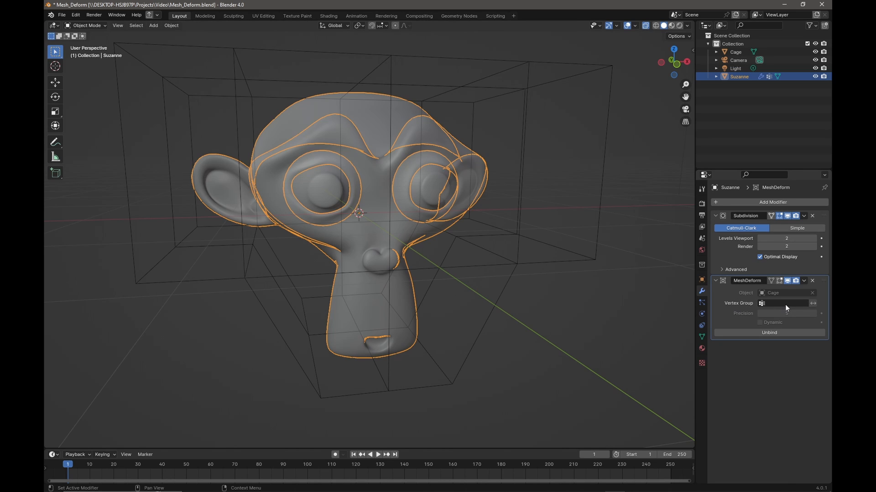
pyautogui.click(784, 303)
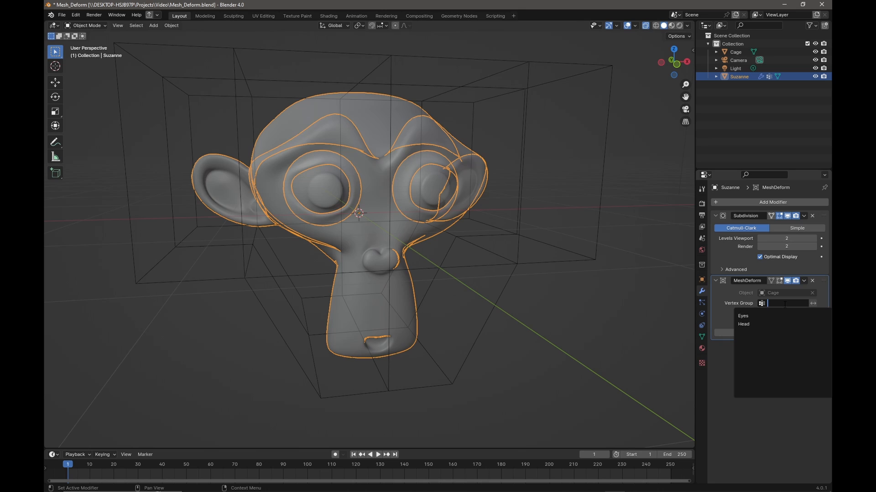
pyautogui.click(743, 323)
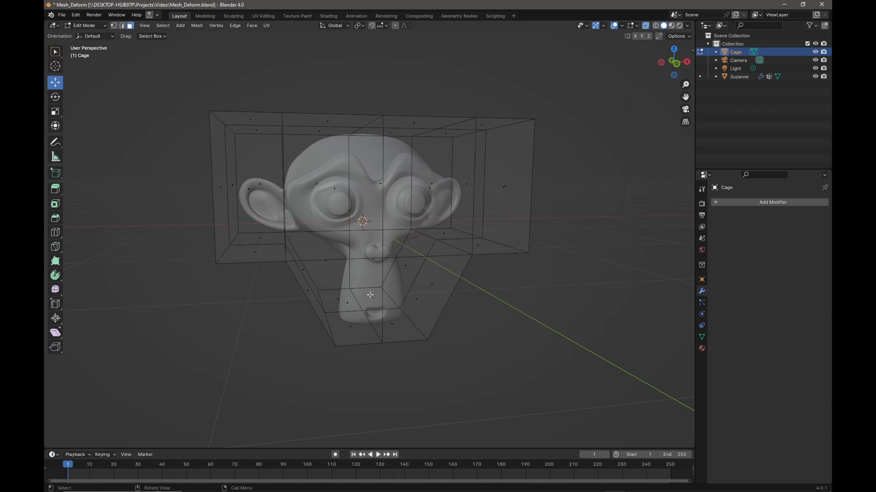
# Stretch the cage's lower vertices downward to elongate Suzanne's jaw, then revisit the deform vertex group choices.
pyautogui.click(369, 294)
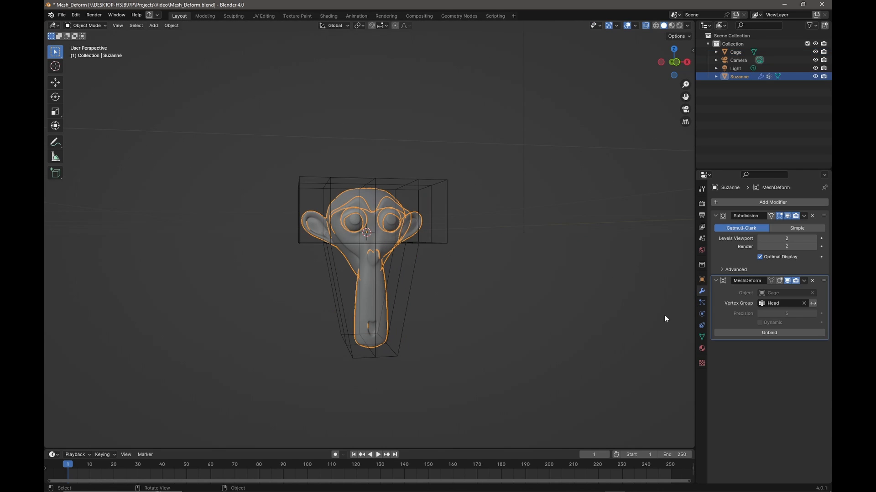
pyautogui.click(781, 303)
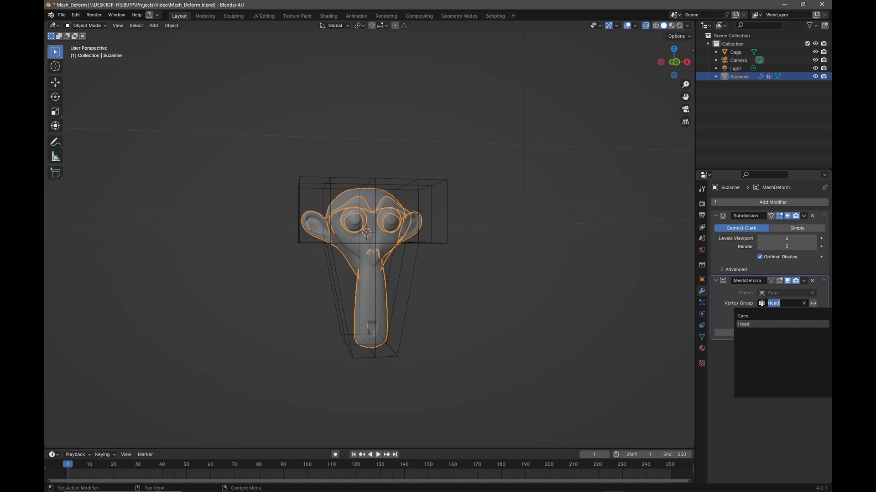